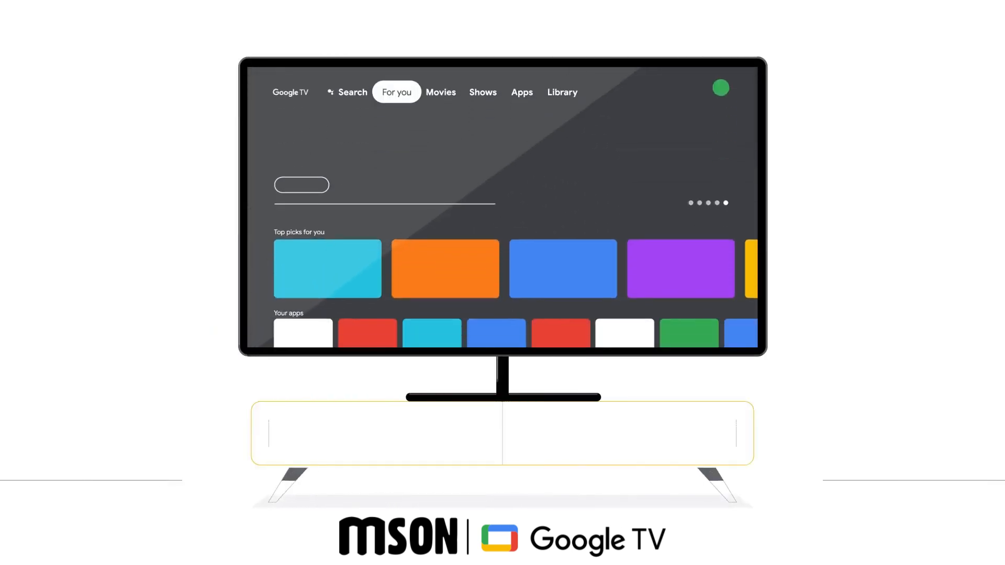
Reach the TV's Settings via the profile icon and the side panel's Settings tile
left_click(441, 92)
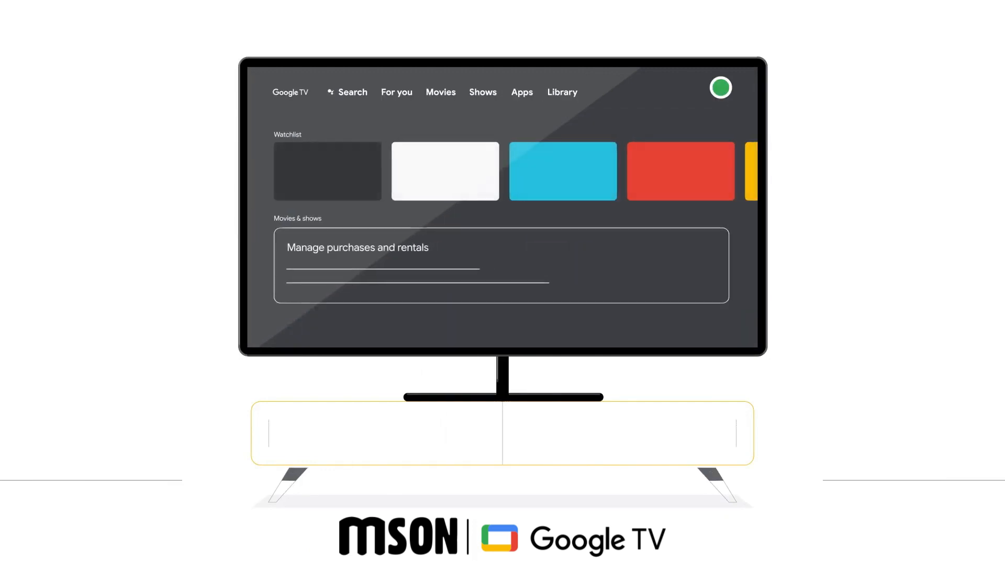
left_click(723, 88)
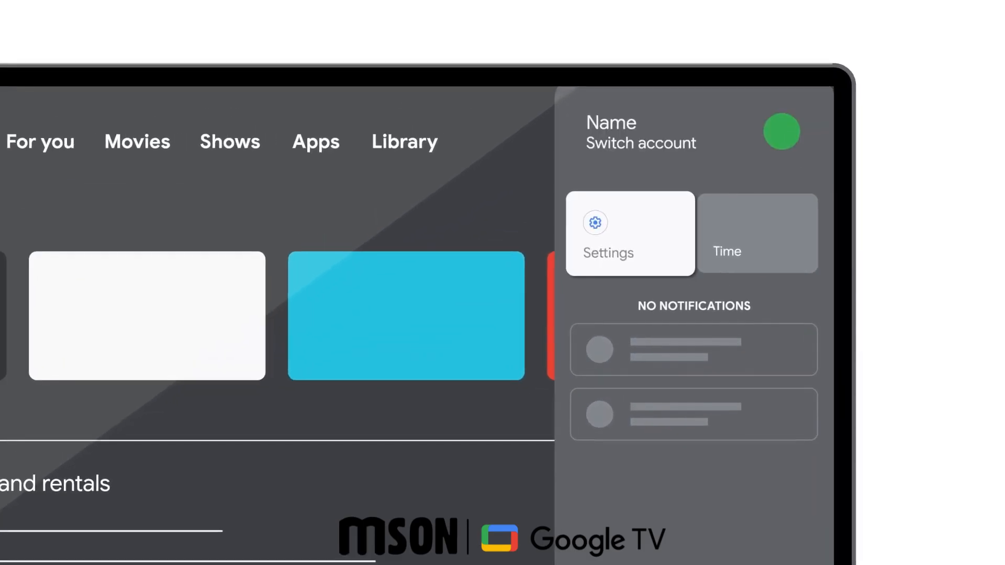
left_click(629, 234)
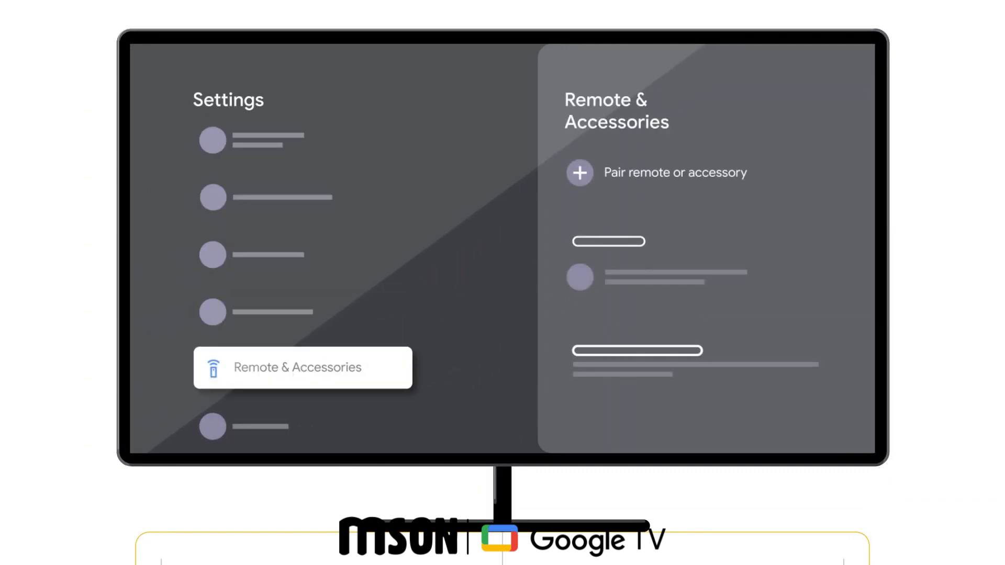
Start pairing a new remote or accessory from Remote & Accessories
left_click(302, 367)
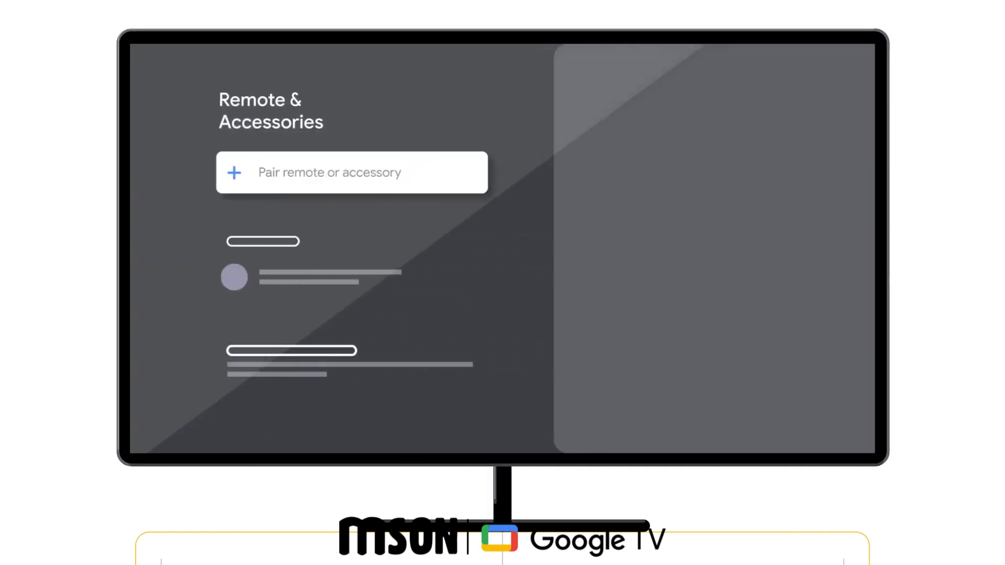
left_click(352, 171)
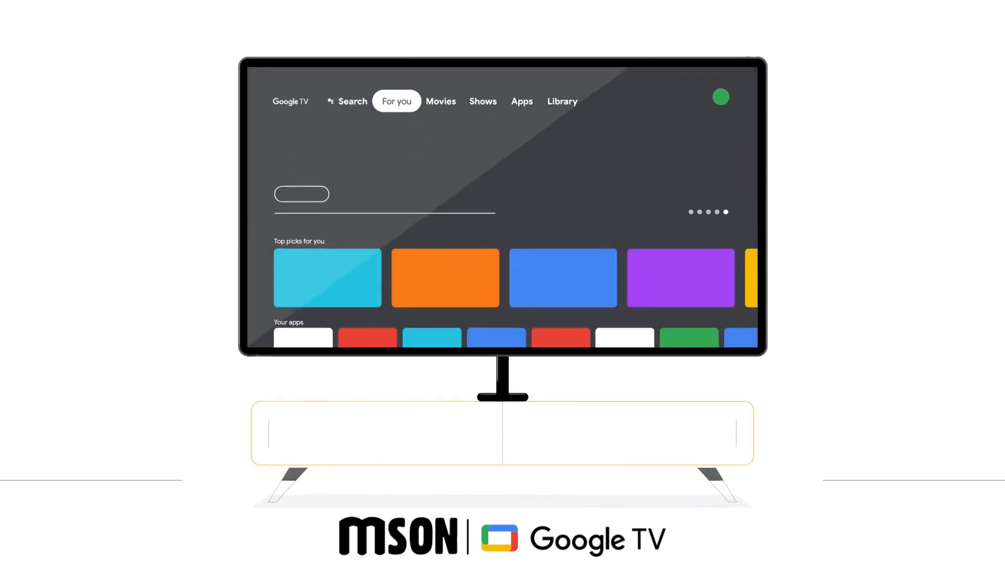
Bring up the account and quick settings side panel from the home screen
left_click(441, 102)
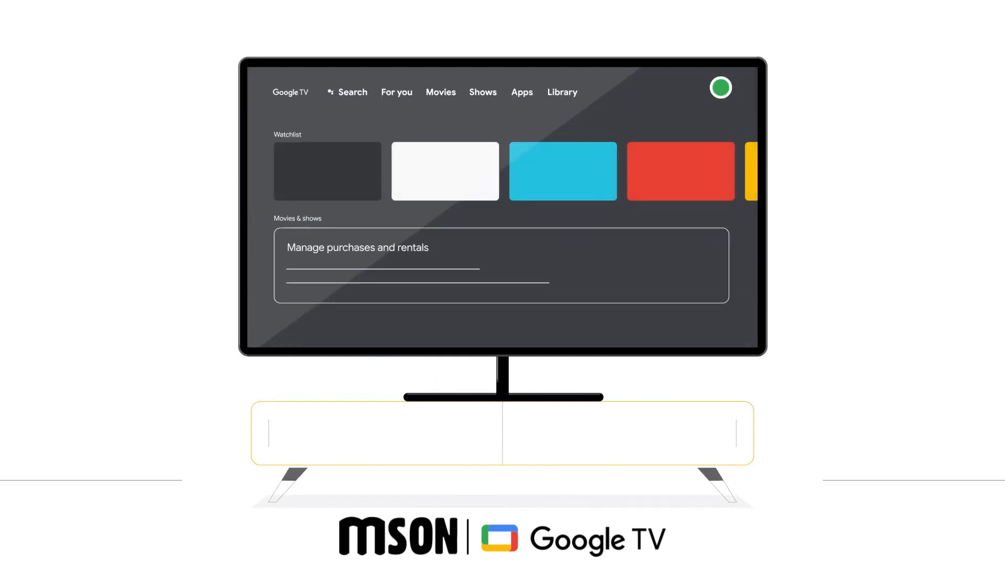
left_click(722, 88)
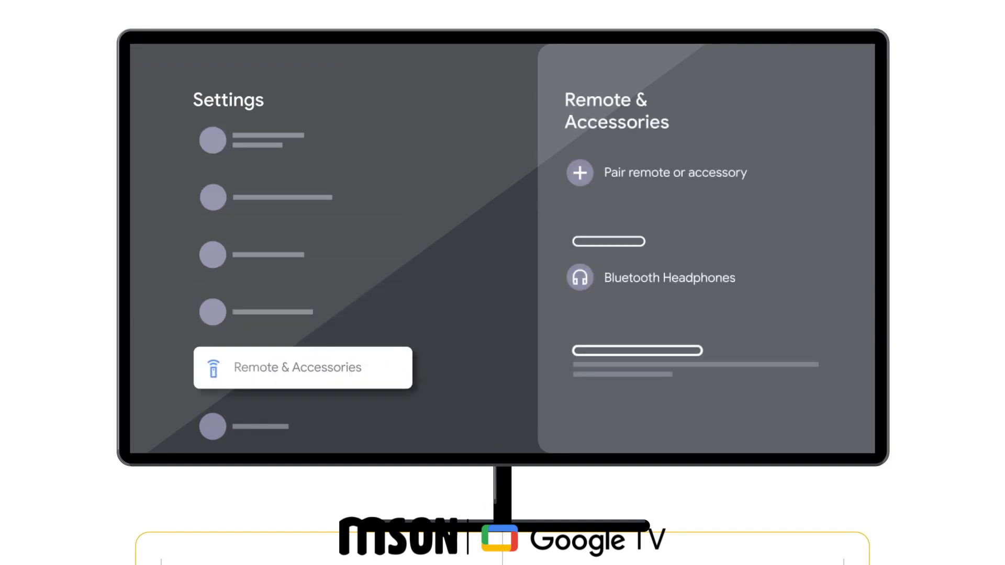
Connect the paired Bluetooth Headphones from Remote & Accessories
left_click(671, 277)
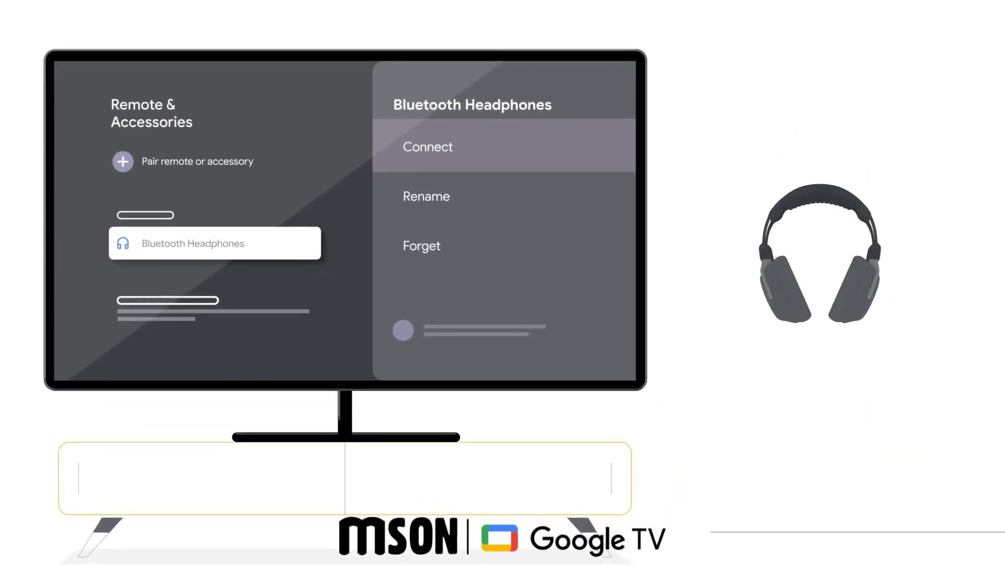
left_click(427, 146)
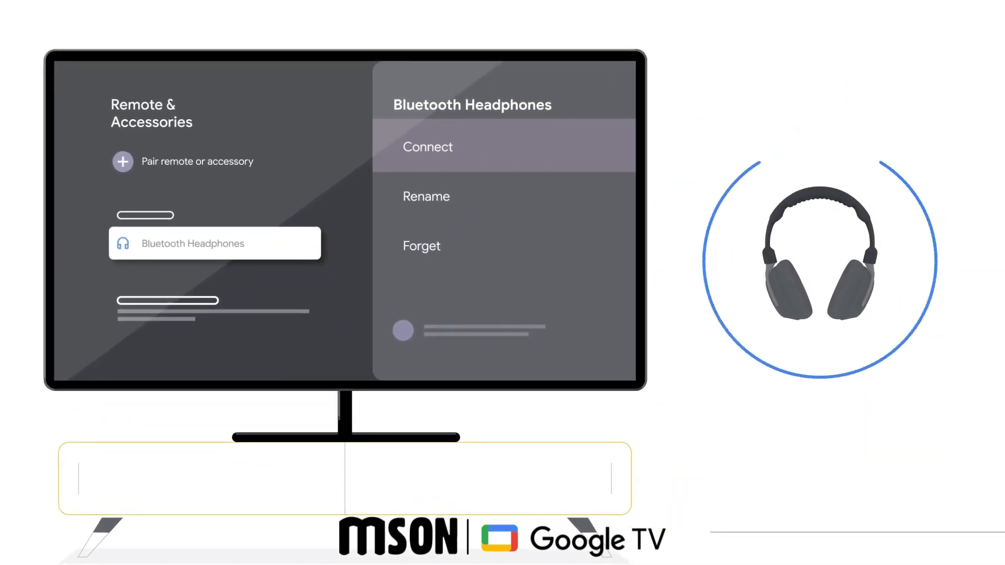